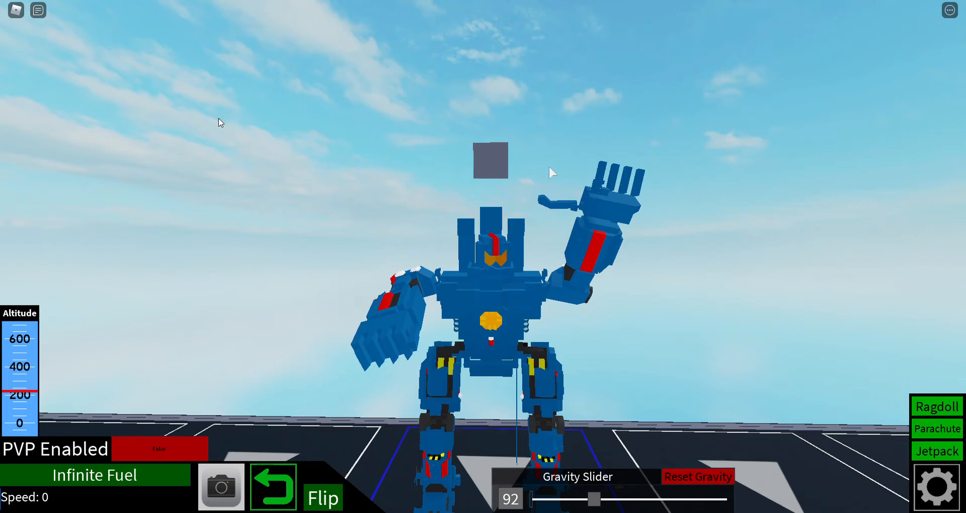
mouse_move(722, 188)
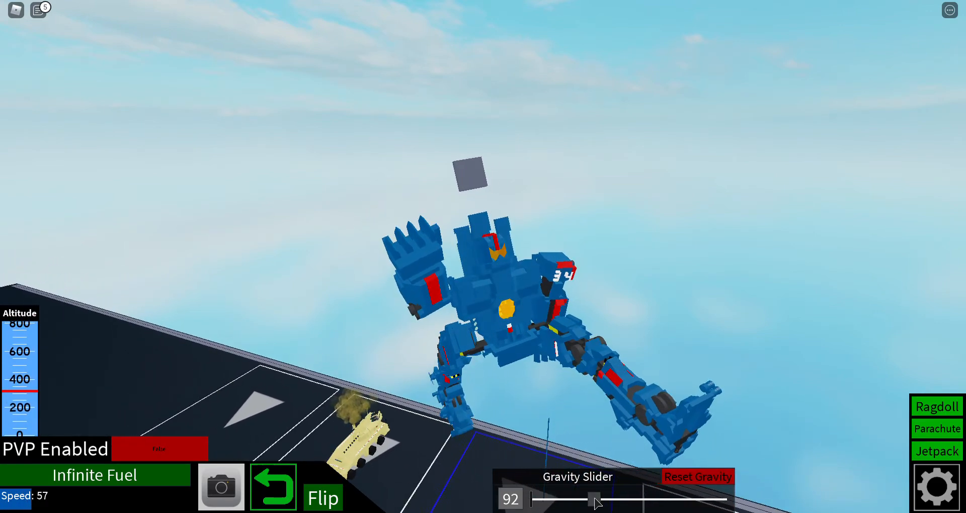
- Raise the Gravity slider to about 207, then lower it through 130 to 68
drag(576, 499, 663, 500)
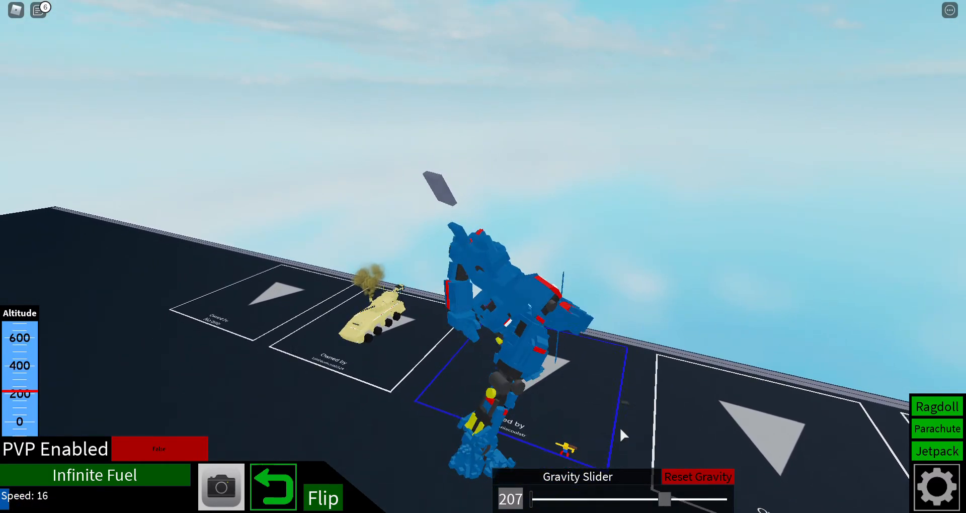
drag(668, 499, 663, 499)
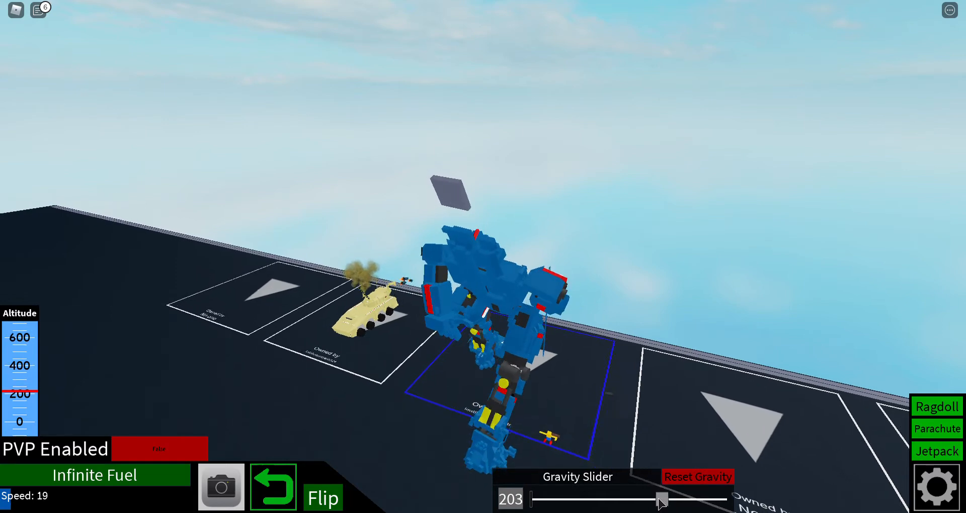
drag(659, 500, 620, 501)
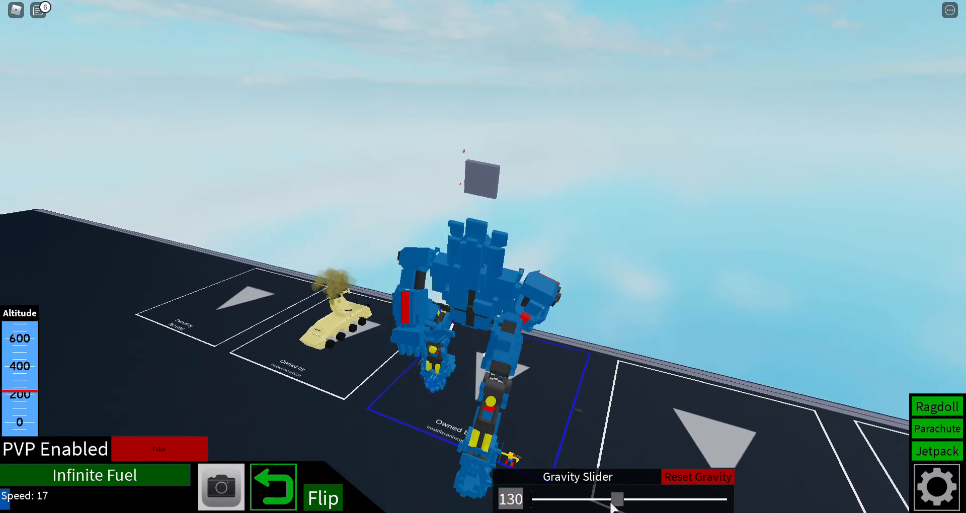
drag(619, 499, 576, 499)
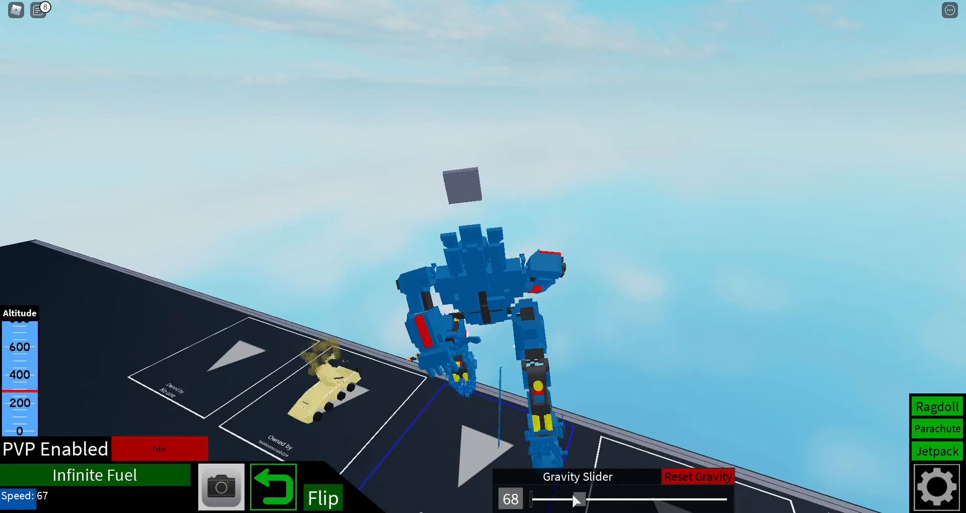
- Raise the Gravity slider from 68 through 95 and 110 to about 155 as the mech launches
drag(576, 501, 598, 500)
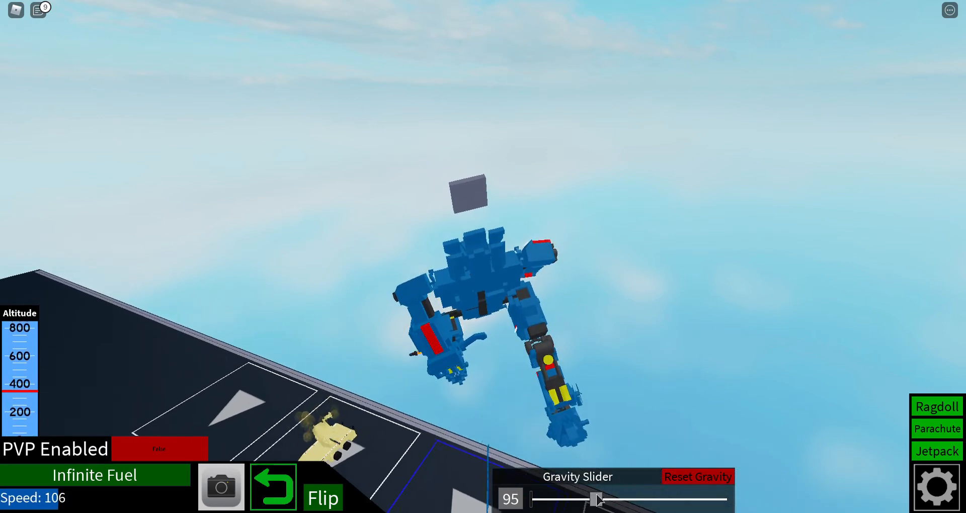
drag(596, 499, 607, 499)
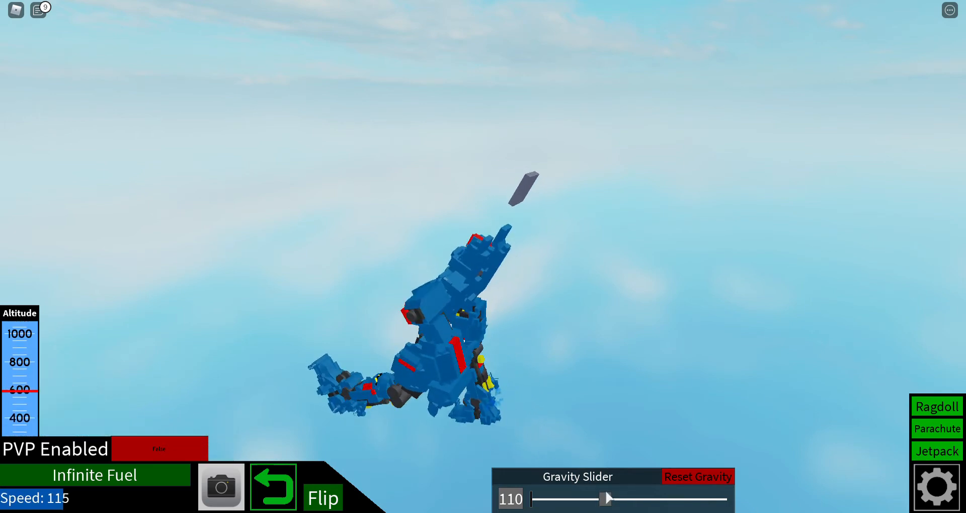
drag(607, 500, 638, 499)
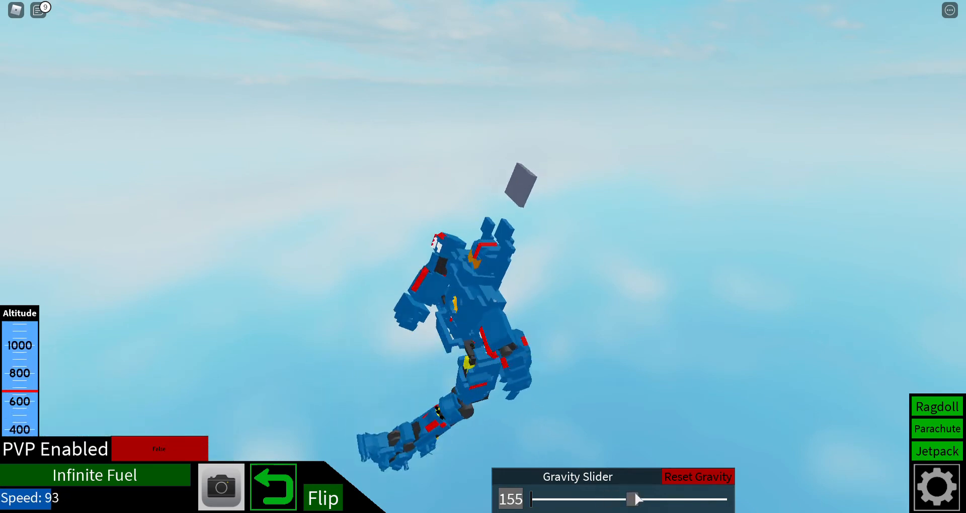